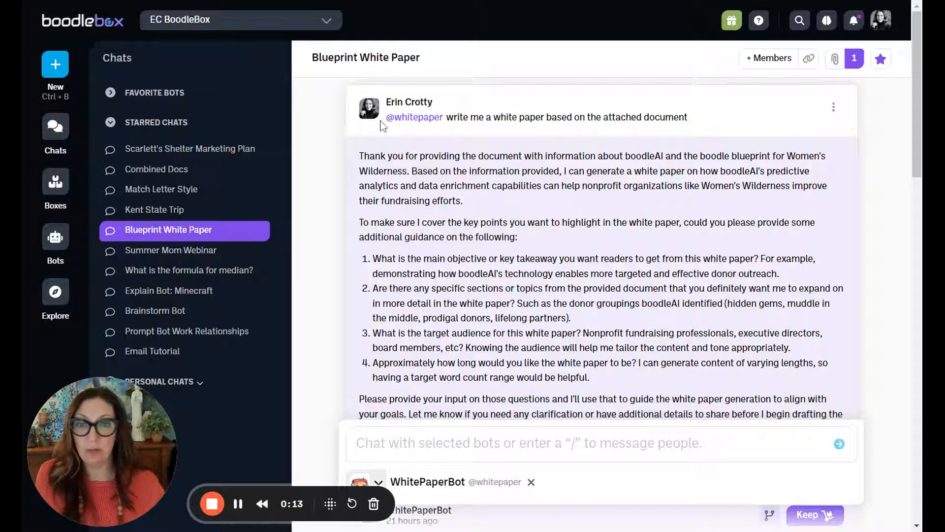
pyautogui.moveTo(792, 93)
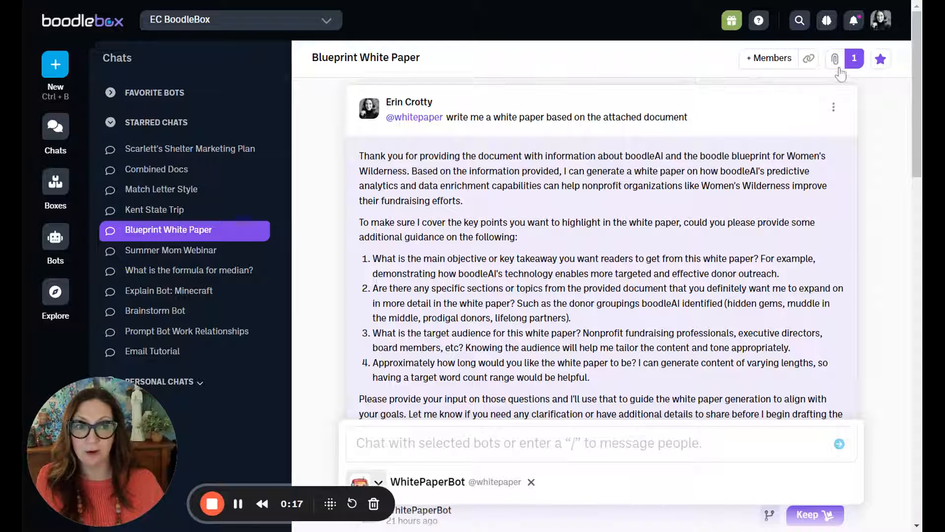
# Scroll past the bot's four questions to the user's answers and the white paper's opening.
pyautogui.click(835, 59)
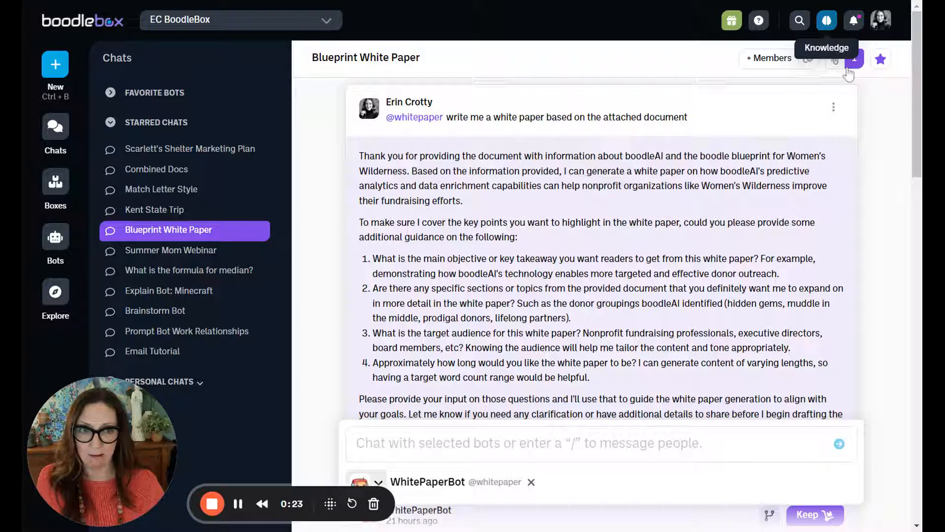
pyautogui.click(835, 58)
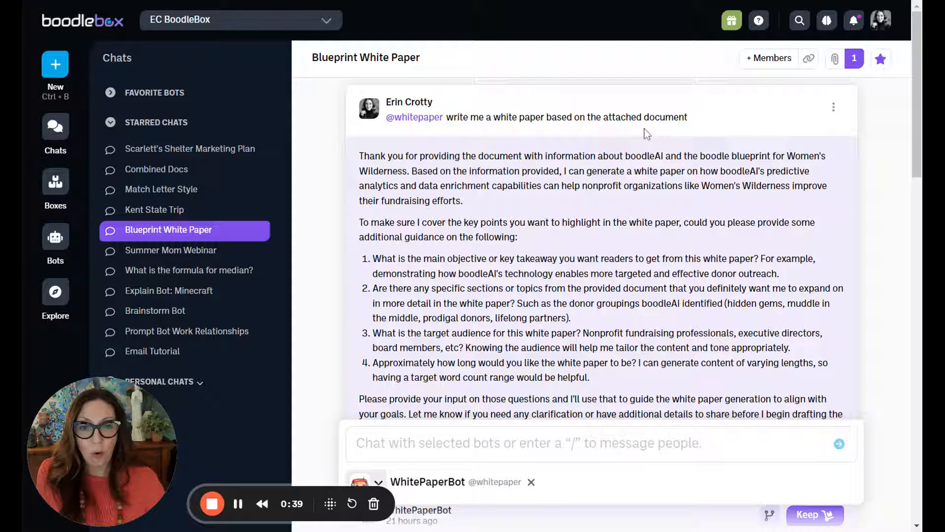
pyautogui.scroll(-3)
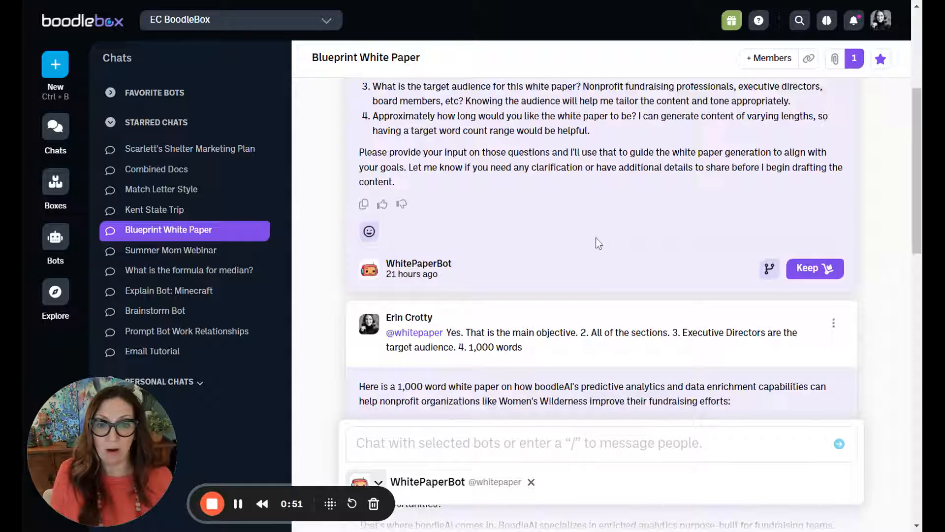
pyautogui.scroll(-3)
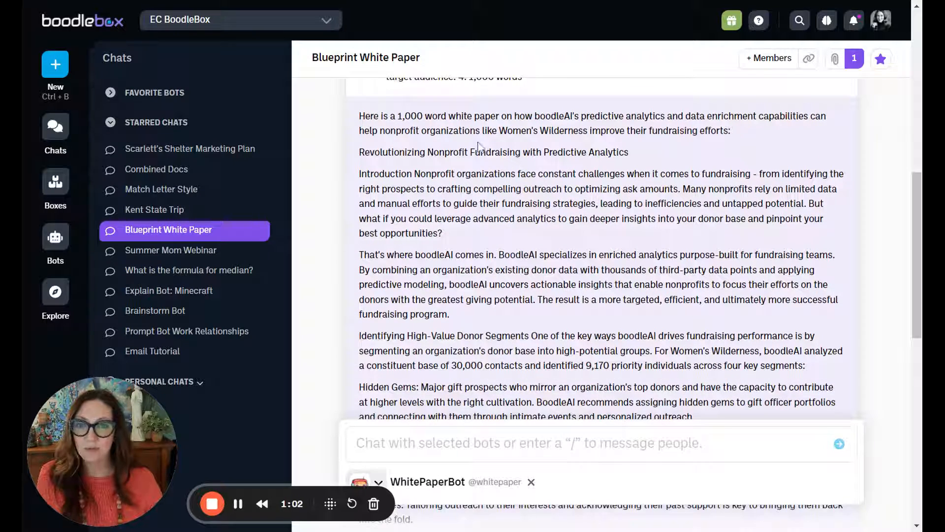
# Scroll through the donor segments, outreach and growth sections to the white paper's Conclusion.
pyautogui.scroll(-3)
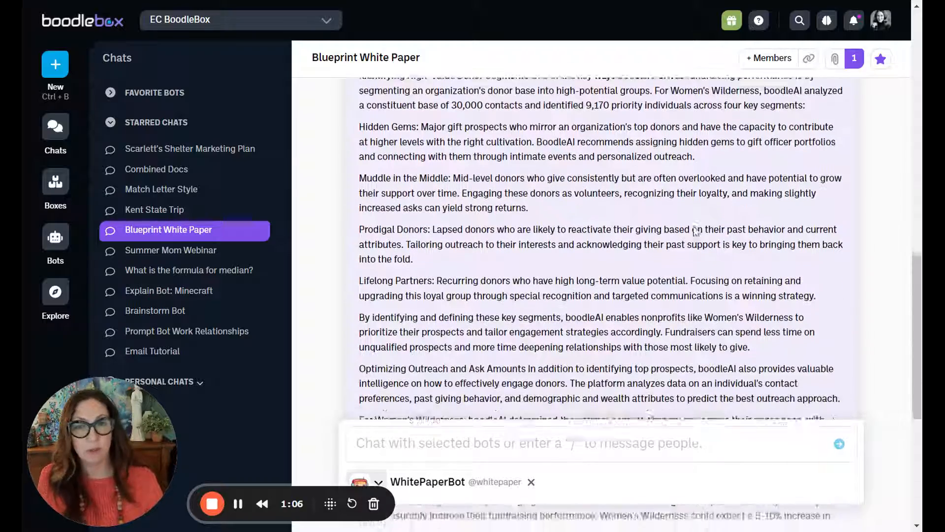
pyautogui.scroll(-3)
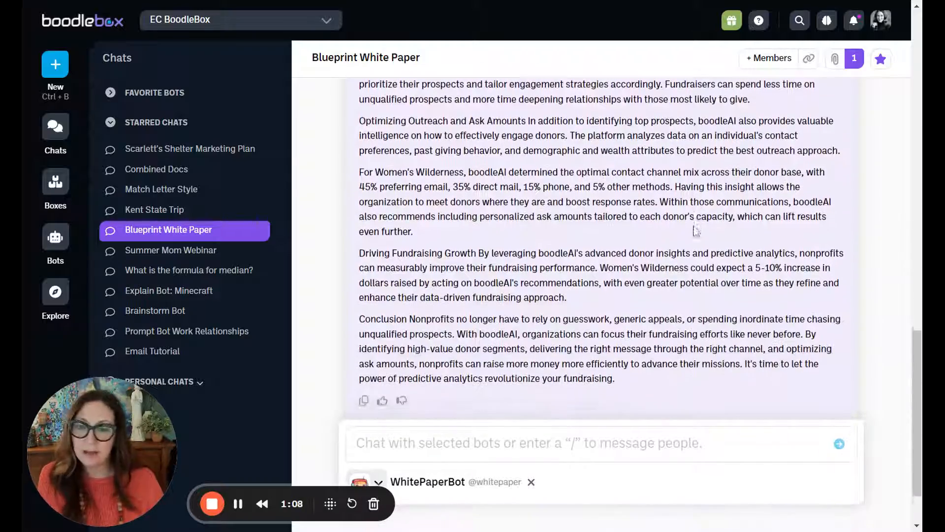